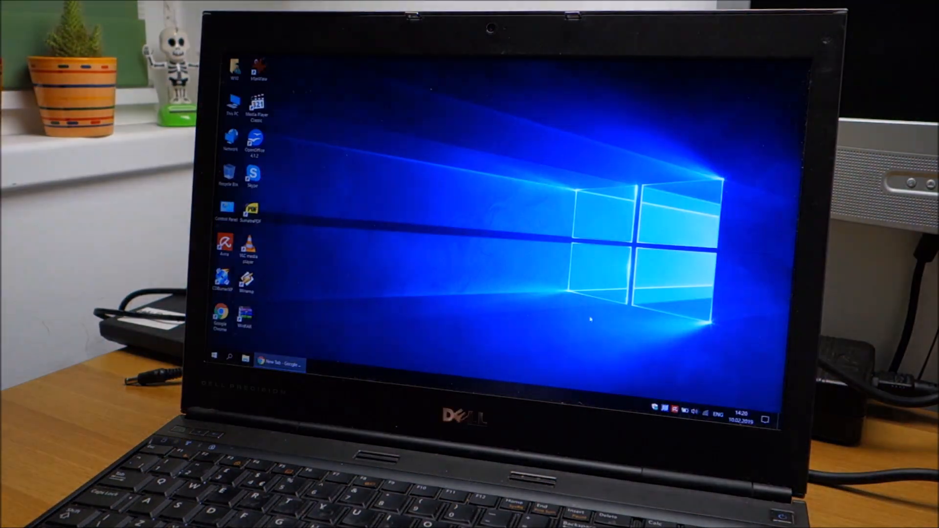
Start the timeanddate.com online stopwatch in Chrome and let it run past three minutes.
type("ultimat")
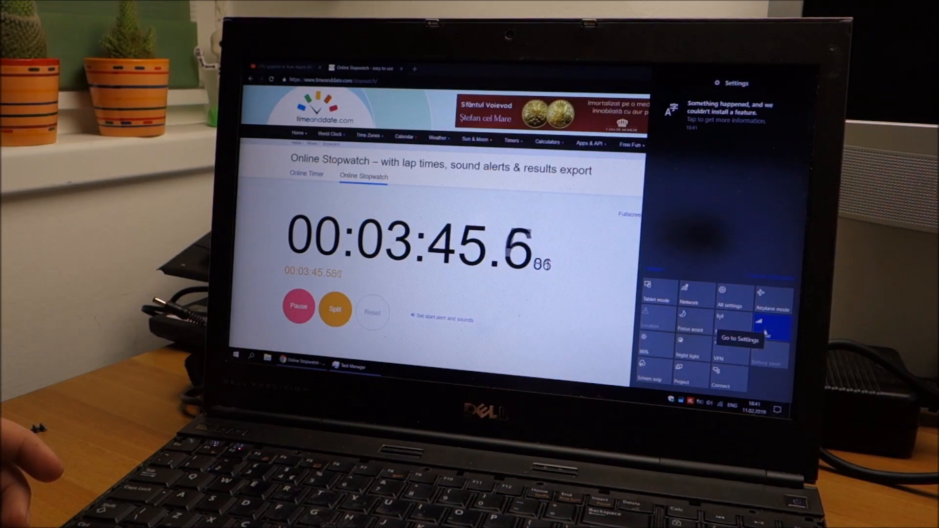
View the CPU load history in Task Manager's Performance monitor, then return to the bare desktop.
left_click(291, 68)
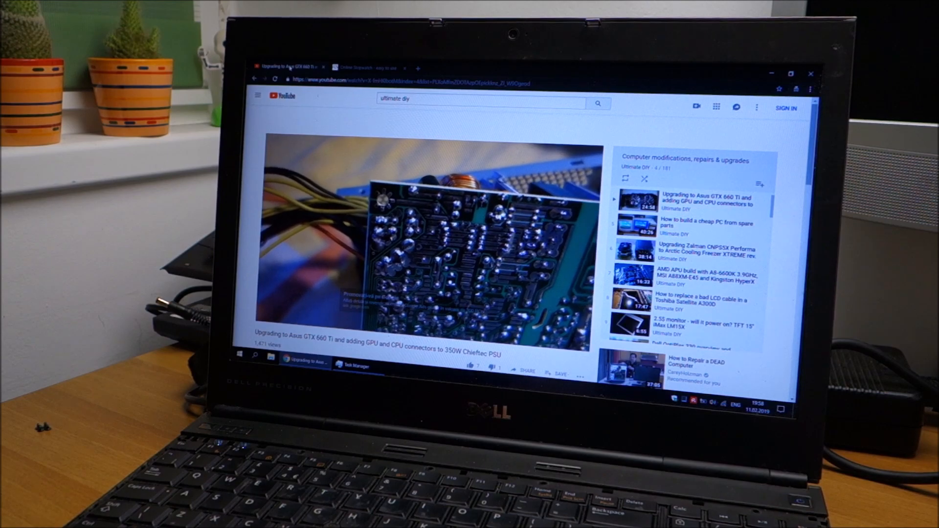
left_click(364, 68)
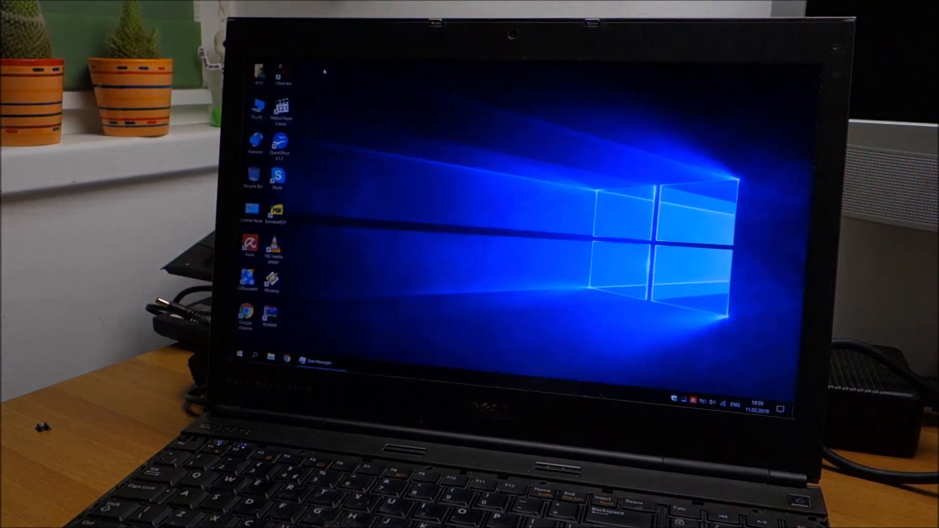
left_click(317, 363)
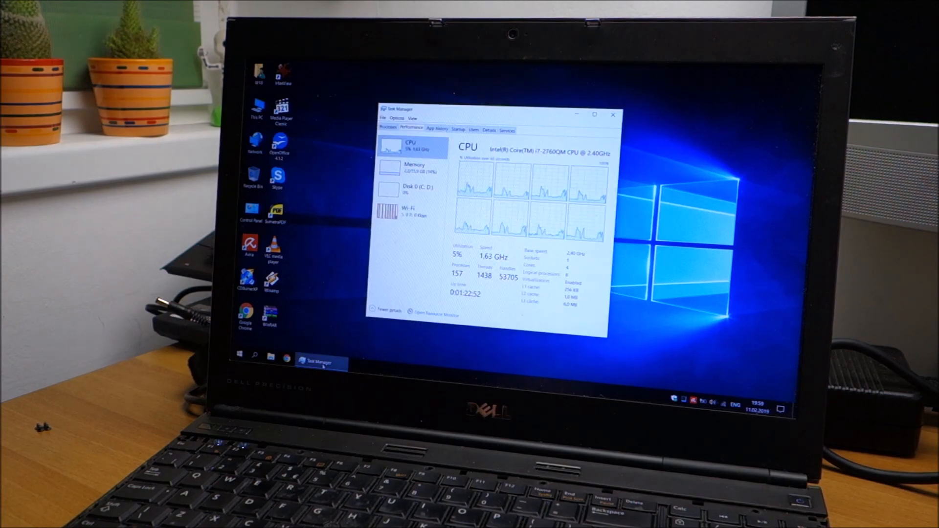
left_click(611, 115)
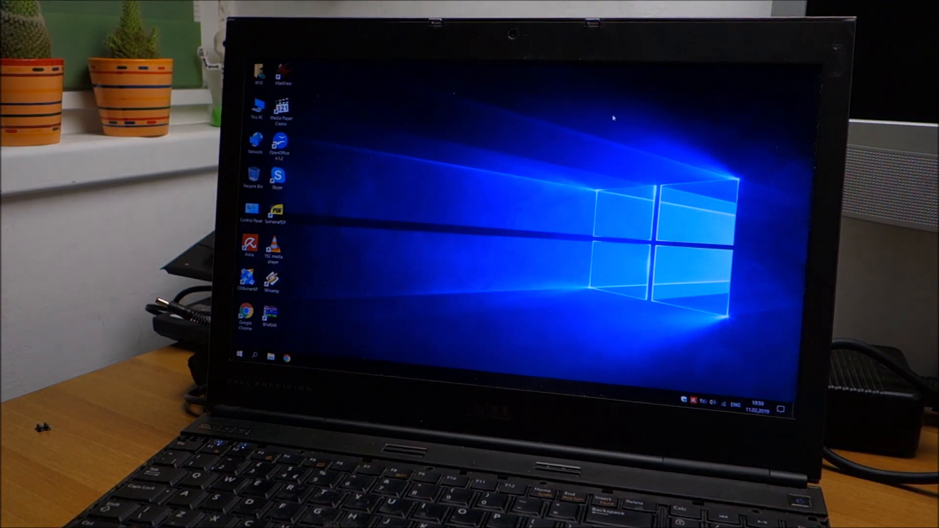
left_click(242, 356)
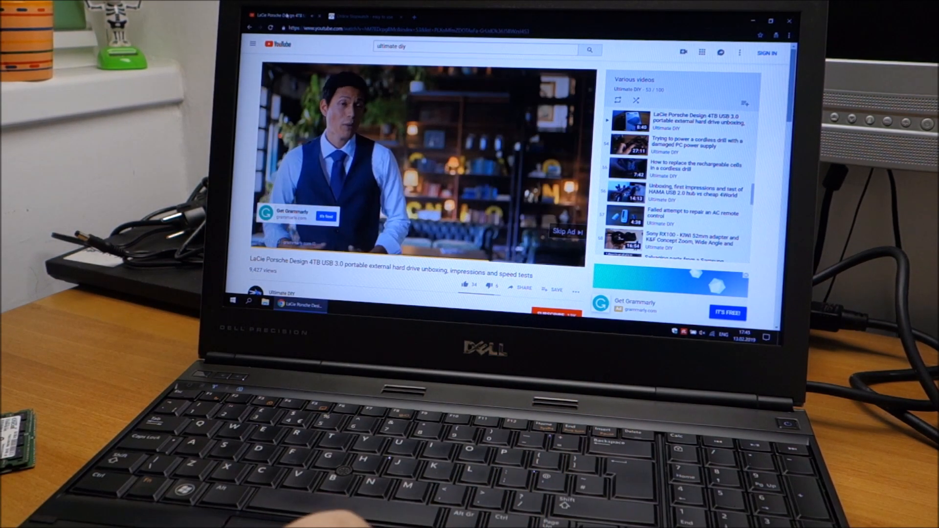
Show the Online Stopwatch tab reading 10:13:57 of uptime.
left_click(356, 17)
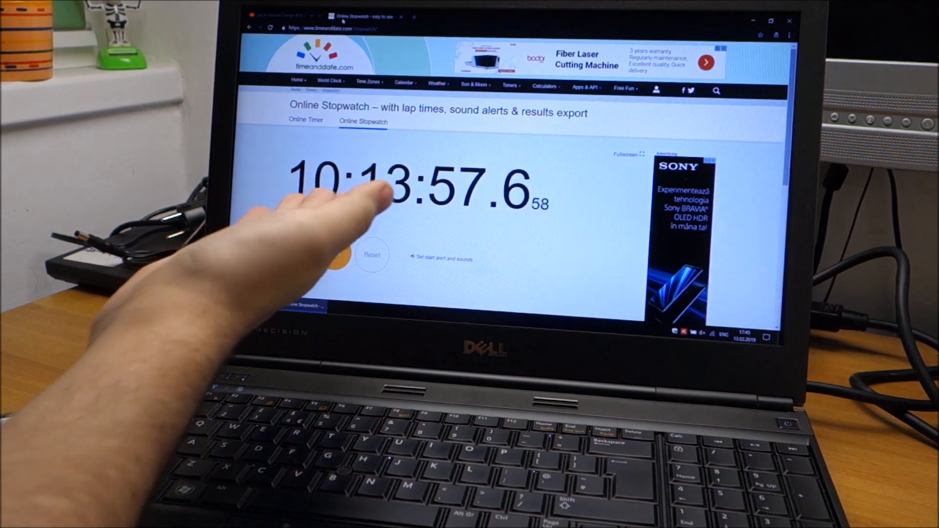